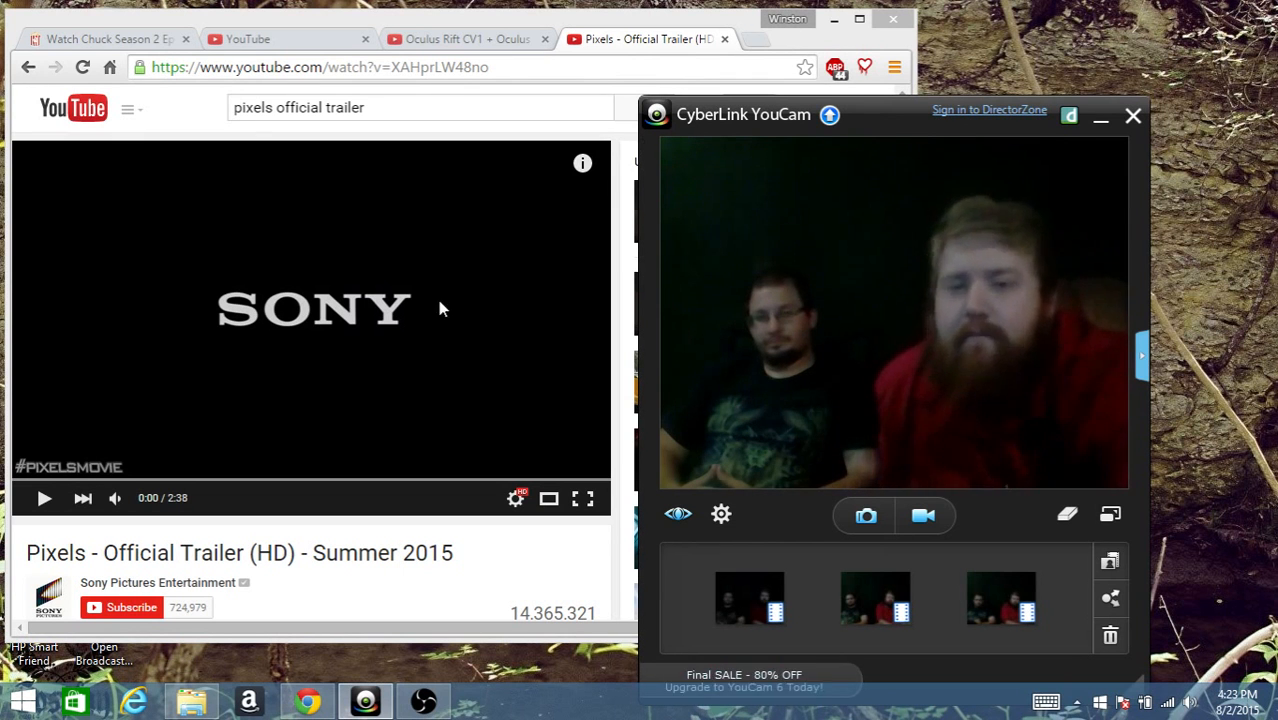
Play the 'Pixels - Official Trailer (HD) - Summer 2015' video in the YouTube player.
{"action": "left_click", "coordinate": [44, 498]}
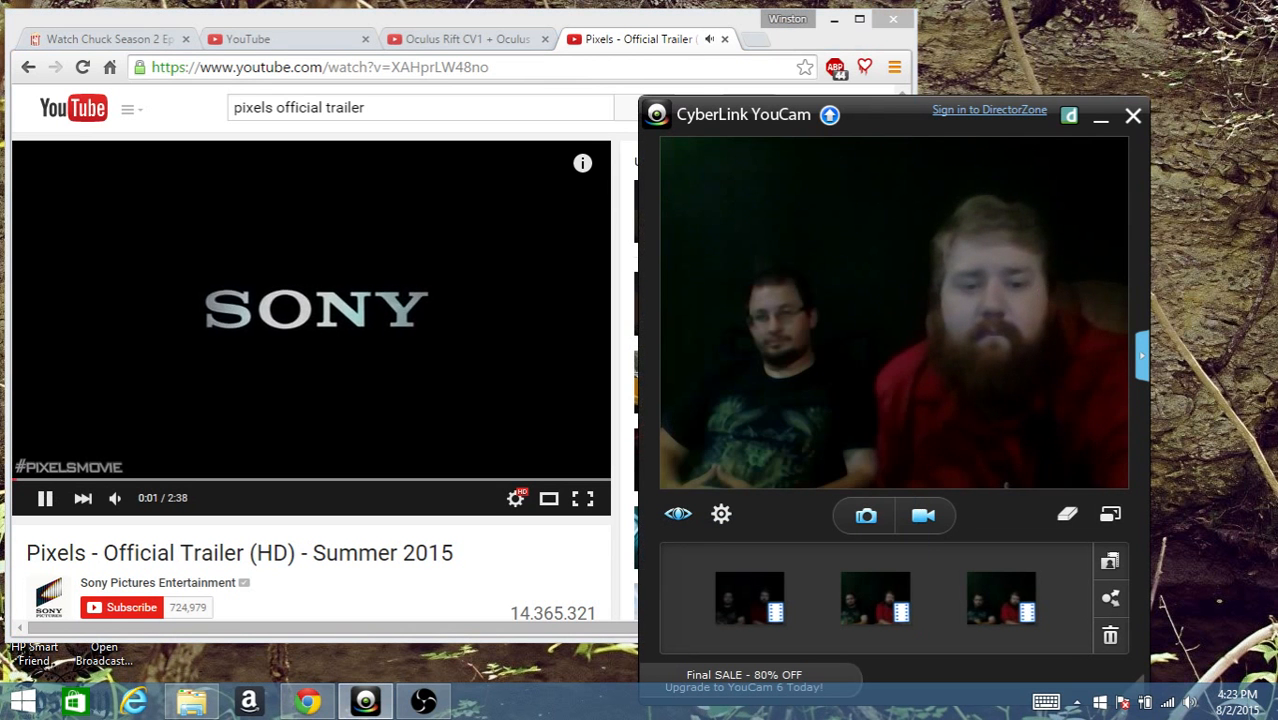